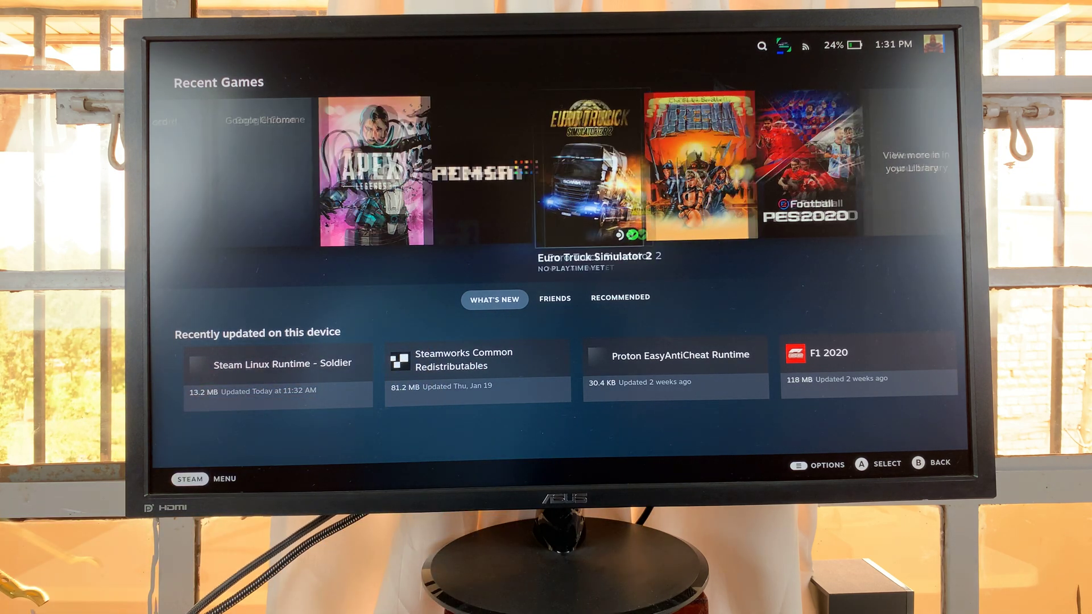
Step: Open the F1 2020 game page from the Recent Games row
{"action": "scroll", "scroll_direction": "right", "scroll_amount": 3}
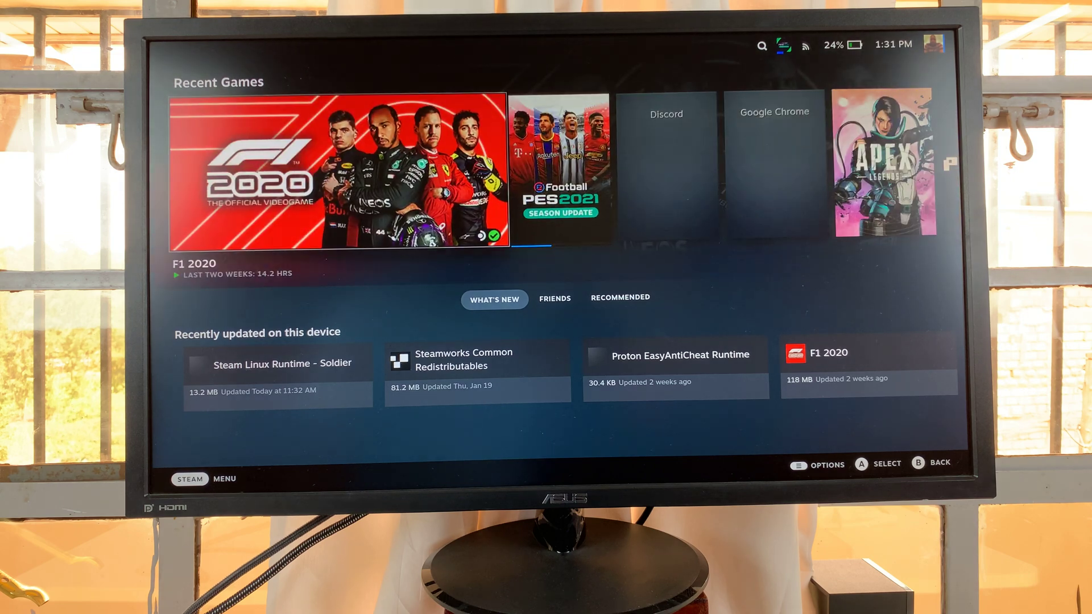
{"action": "left_click", "coordinate": [337, 176]}
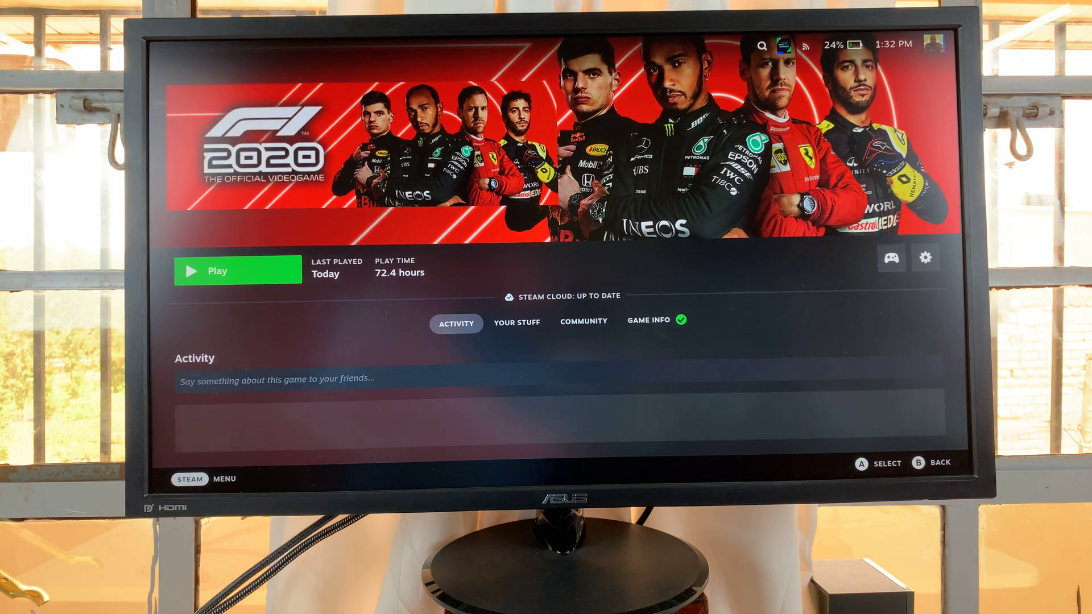